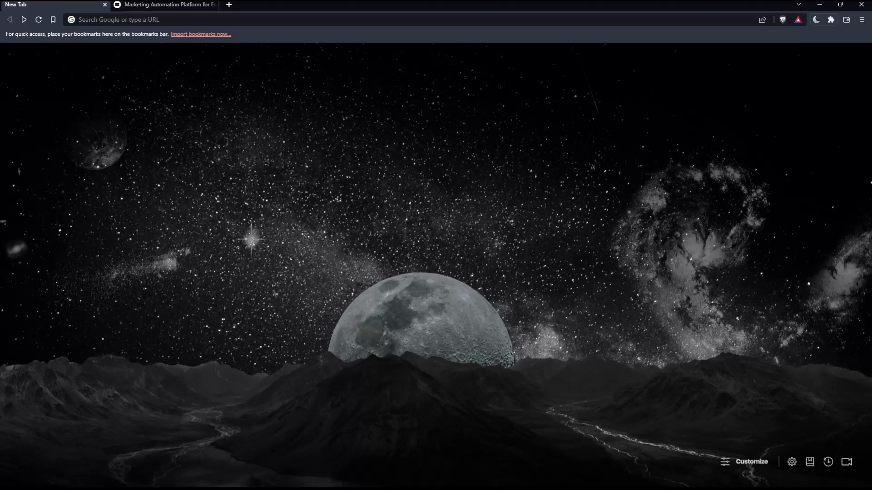
mouse_move(447, 246)
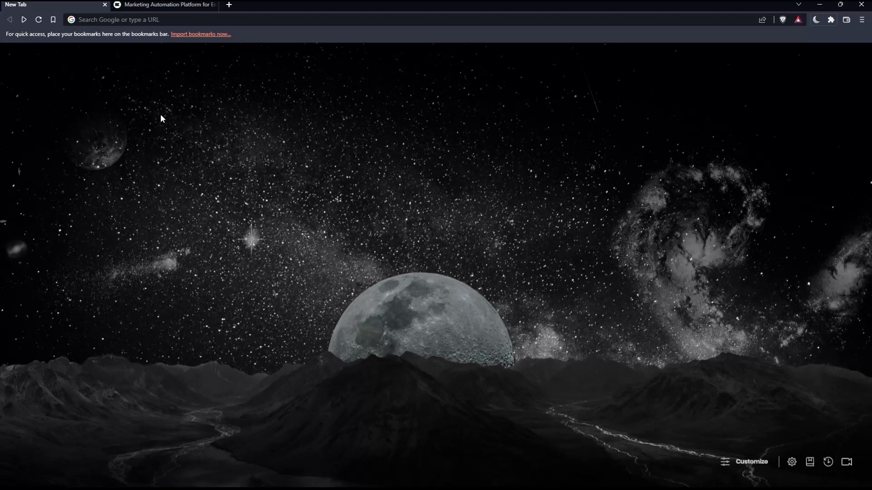
mouse_move(189, 211)
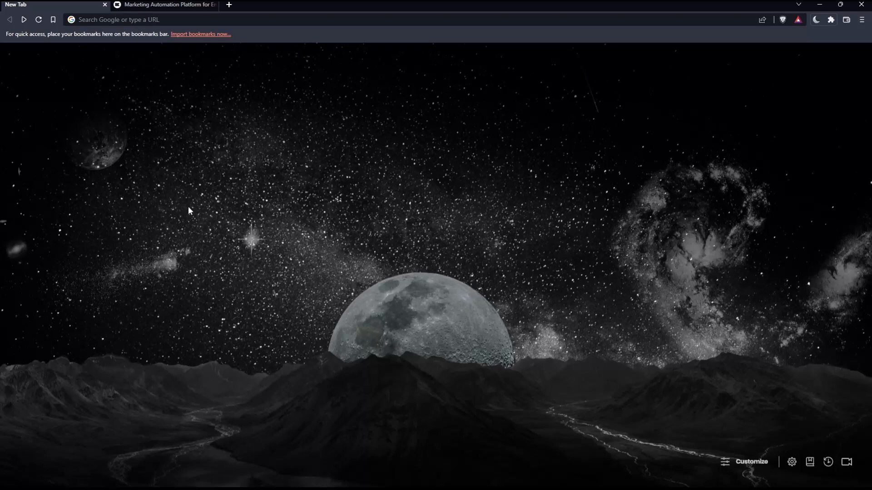
mouse_move(284, 271)
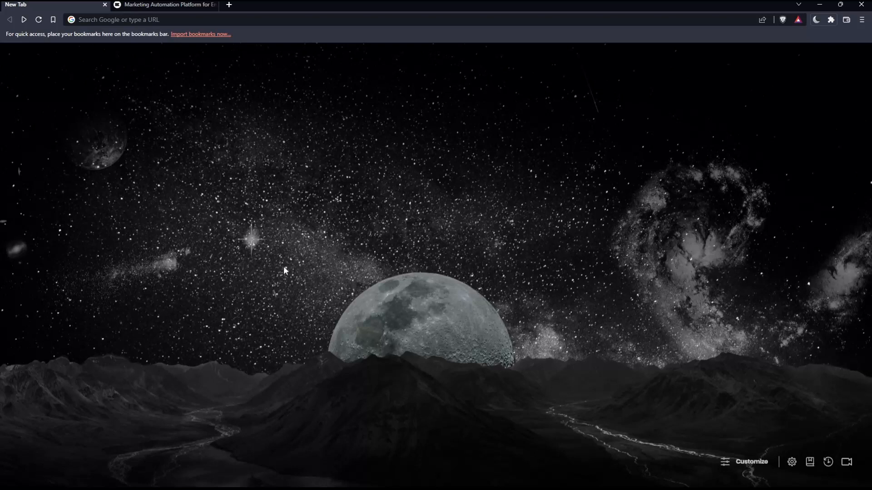
mouse_move(275, 265)
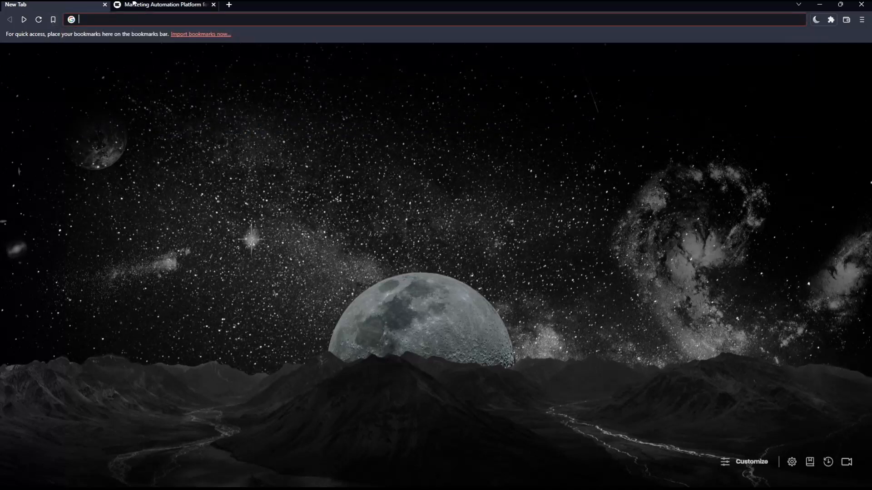
Step: Switch to the Klaviyo homepage and head to the login page
left_click(162, 4)
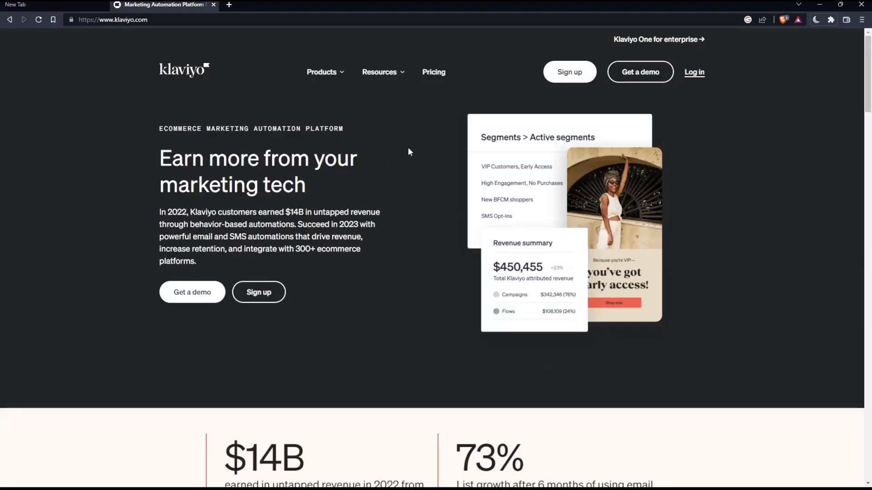
mouse_move(367, 300)
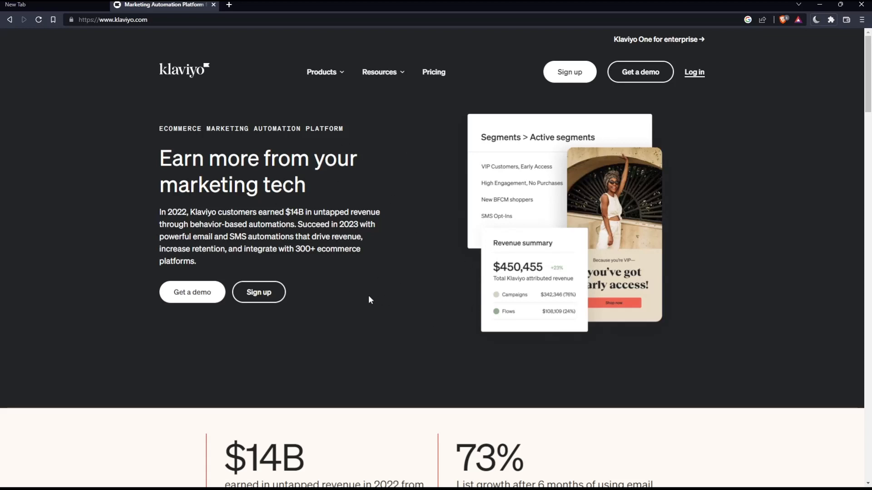
mouse_move(694, 72)
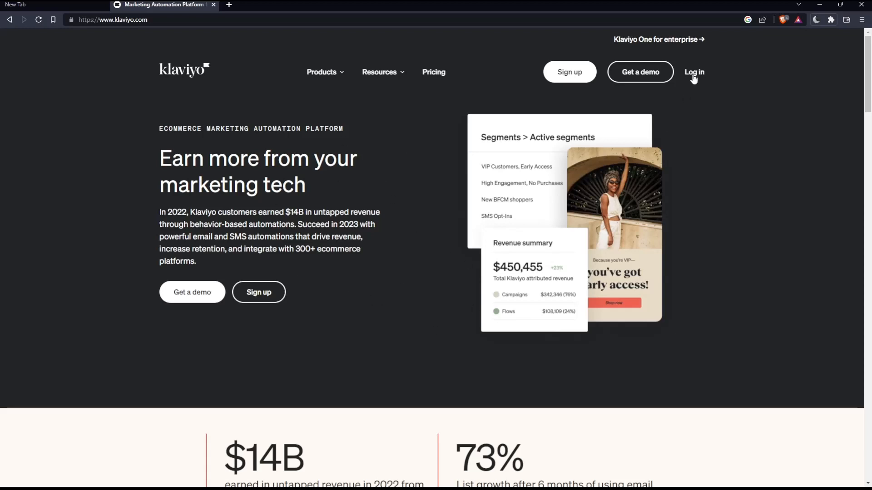
left_click(693, 71)
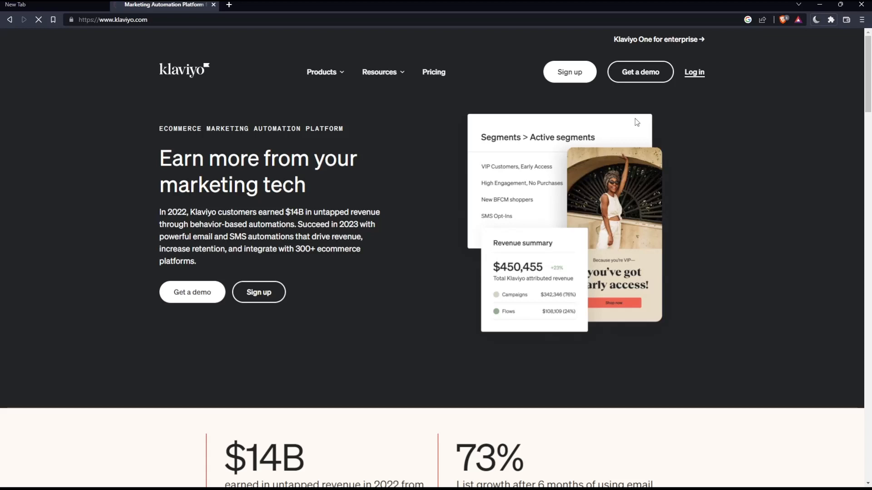
Step: From the Welcome Back login page, choose 'Let's get started' to sign up for a new account
left_click(693, 72)
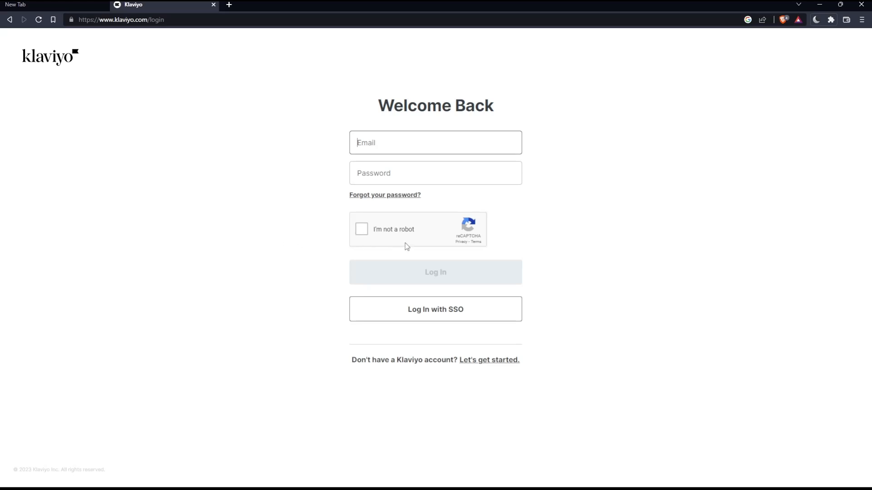
left_click(435, 142)
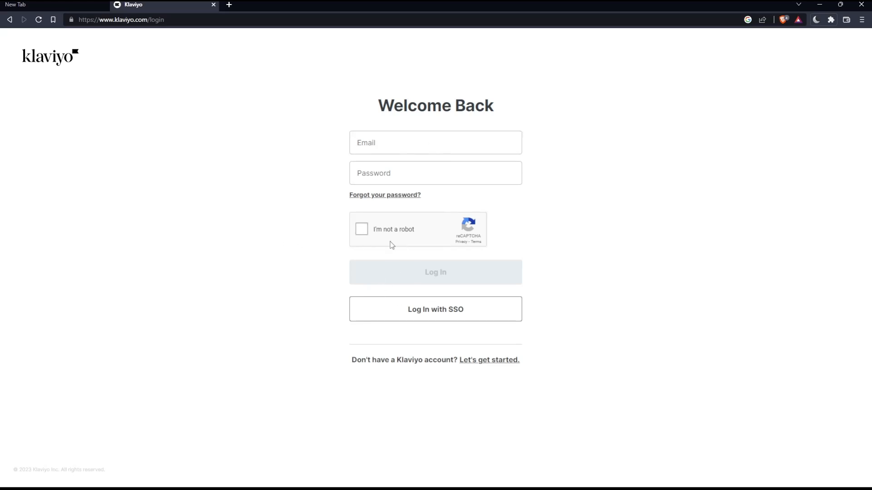
mouse_move(448, 319)
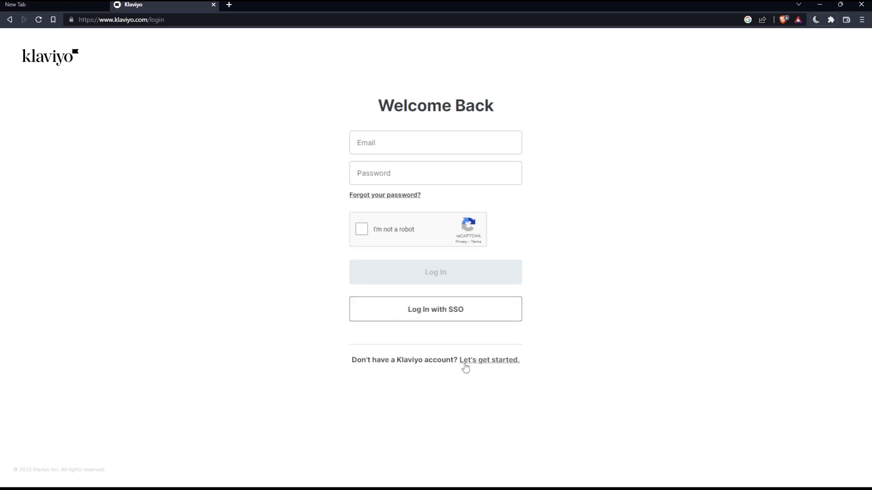
left_click(489, 360)
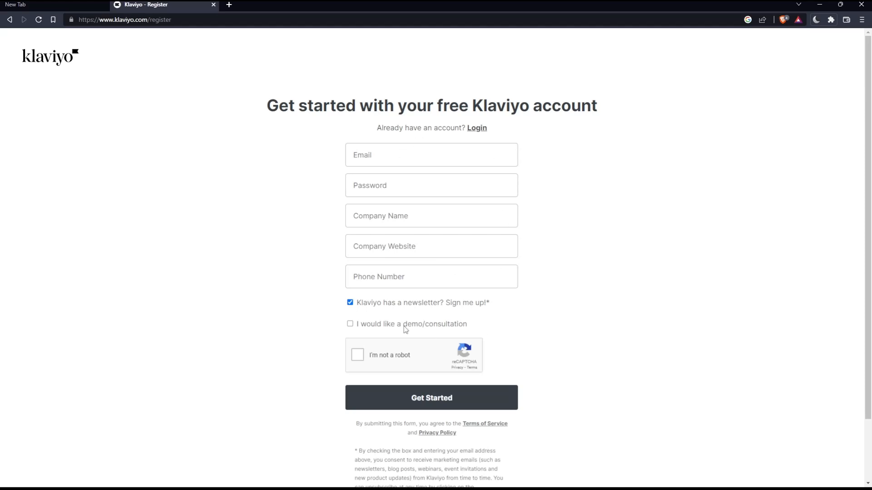
mouse_move(410, 204)
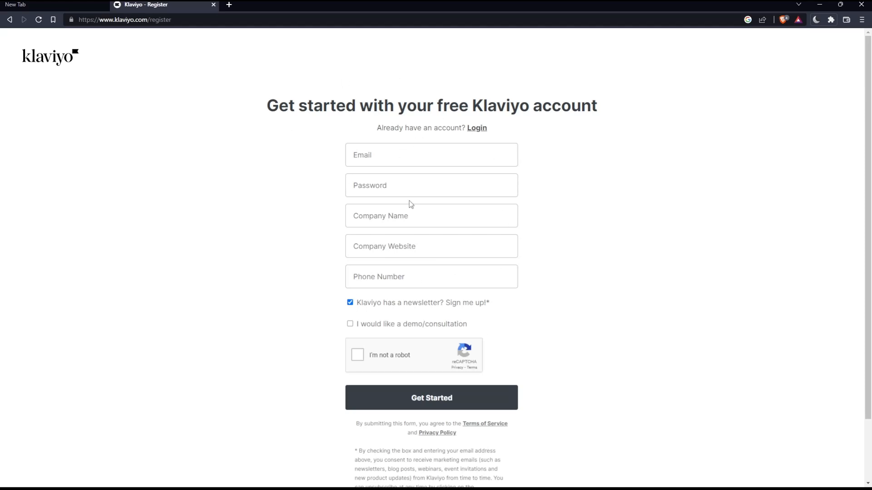
Step: Scroll down to look over the free account registration form
scroll("down", 3)
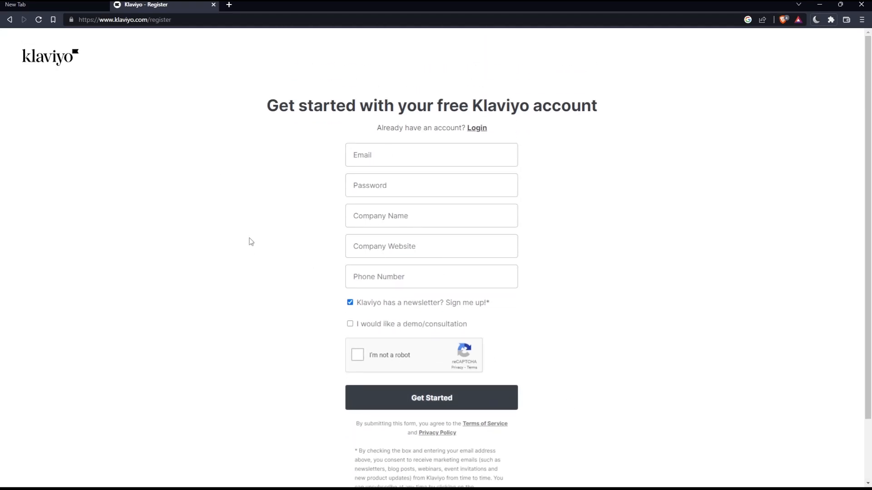
mouse_move(279, 234)
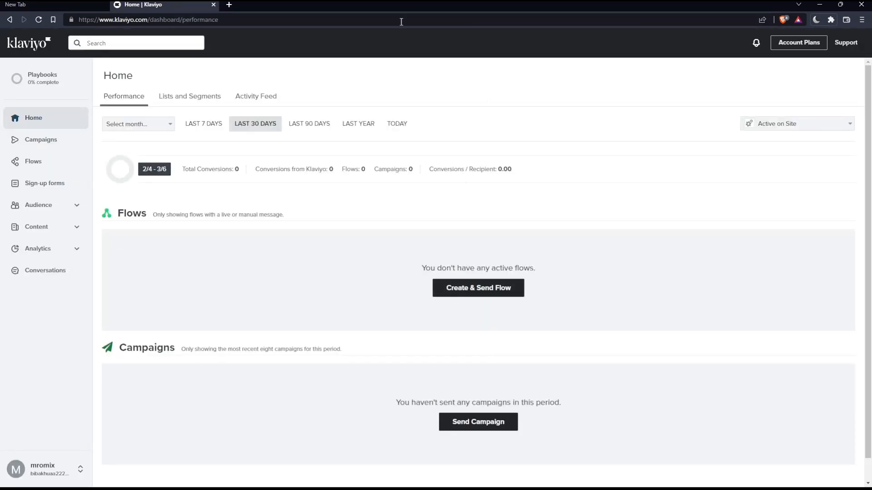
mouse_move(498, 110)
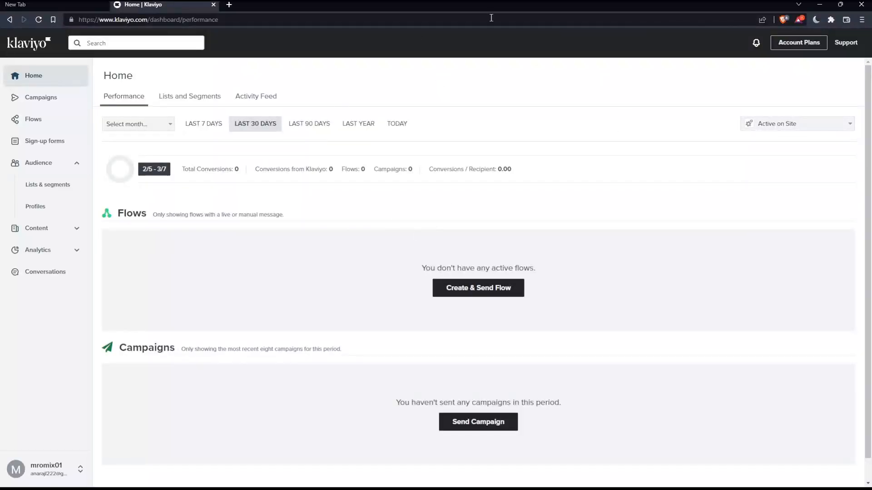
mouse_move(459, 204)
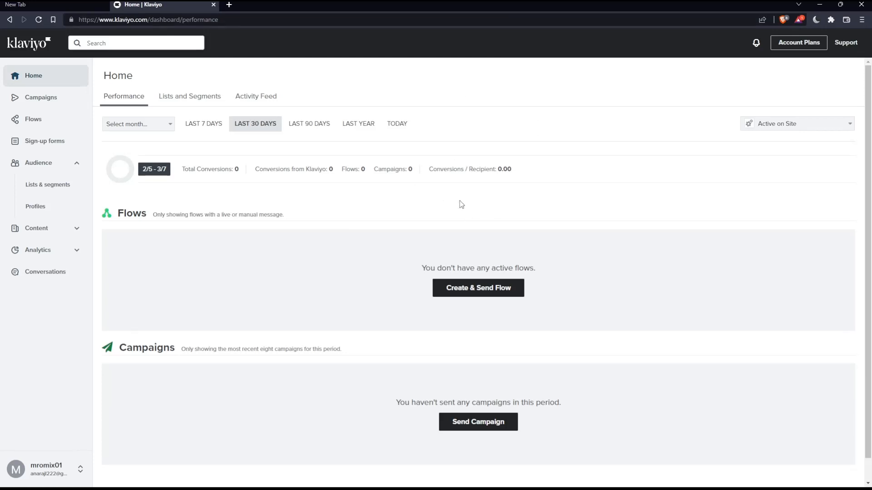
mouse_move(41, 97)
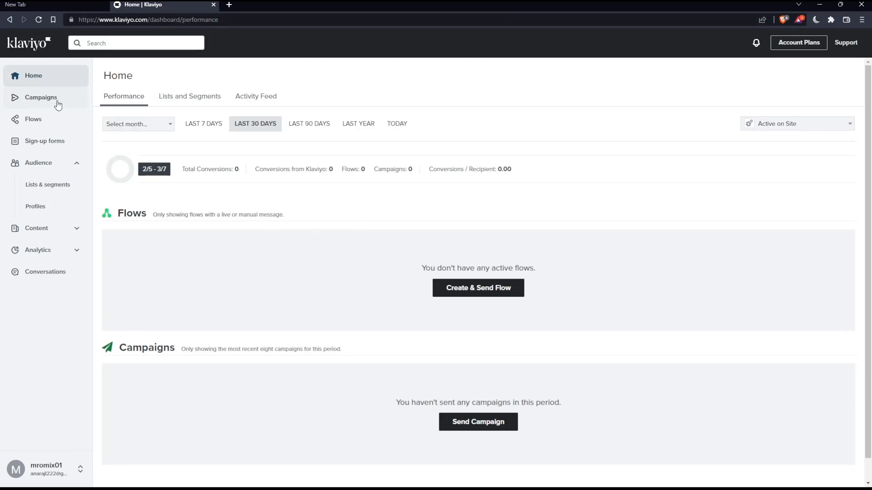
Step: From Campaigns, create a new Email campaign and reach its recipients step
left_click(41, 97)
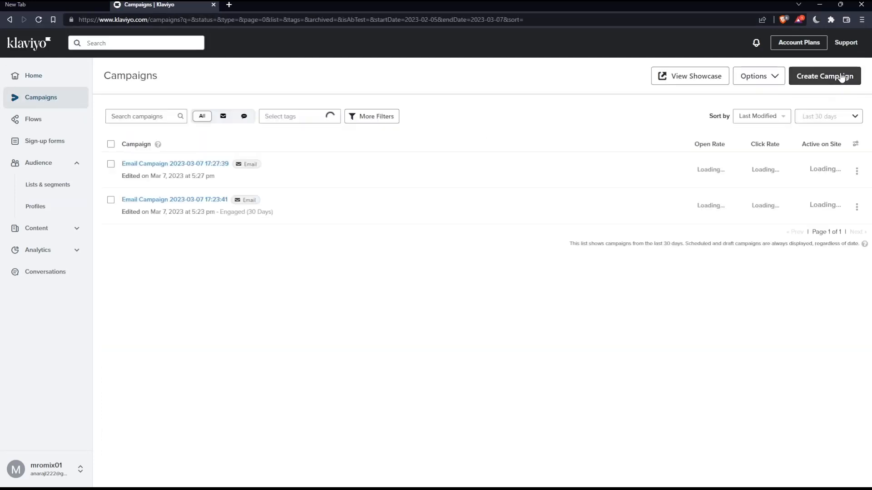
left_click(825, 76)
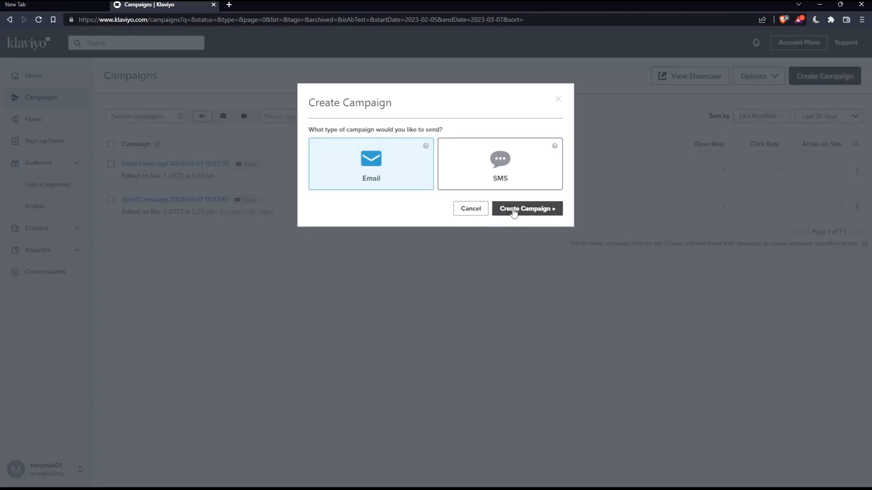
left_click(525, 209)
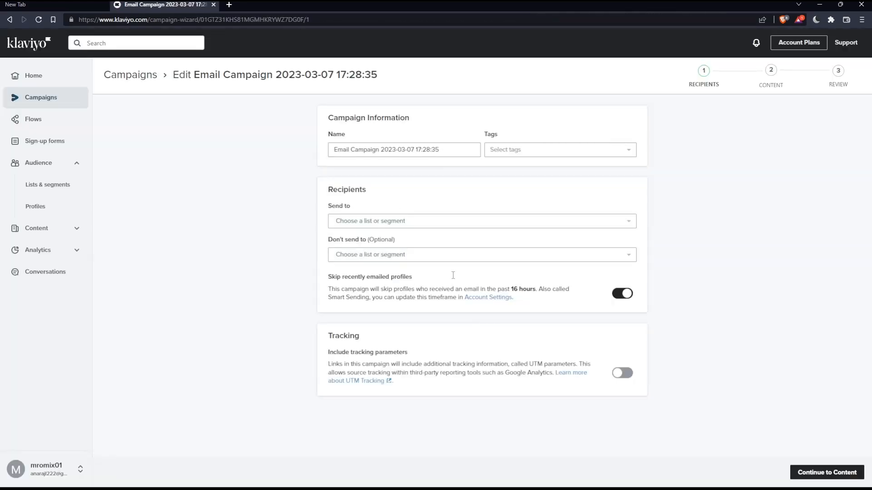
Step: Create and apply a new campaign tag named 'test'
left_click(558, 149)
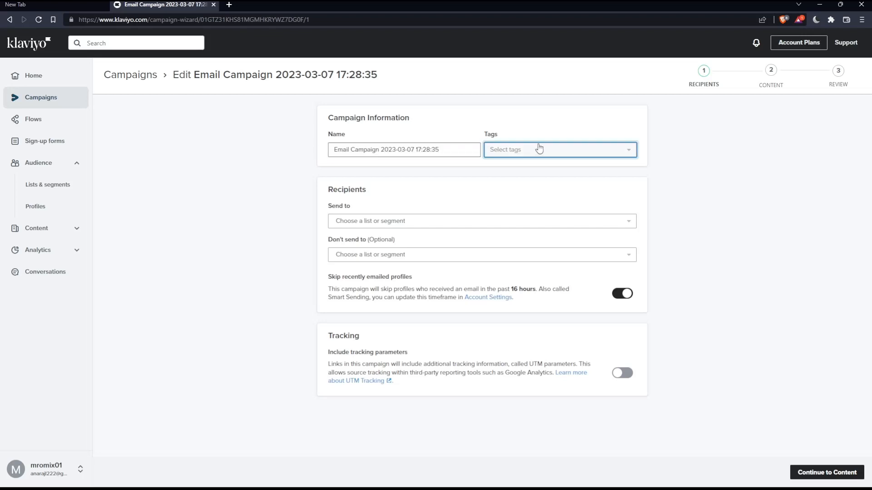
left_click(558, 149)
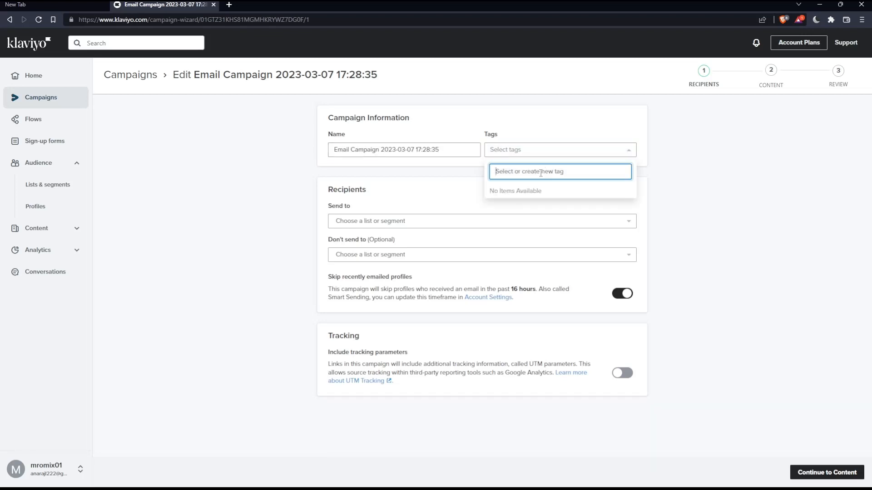
type("test")
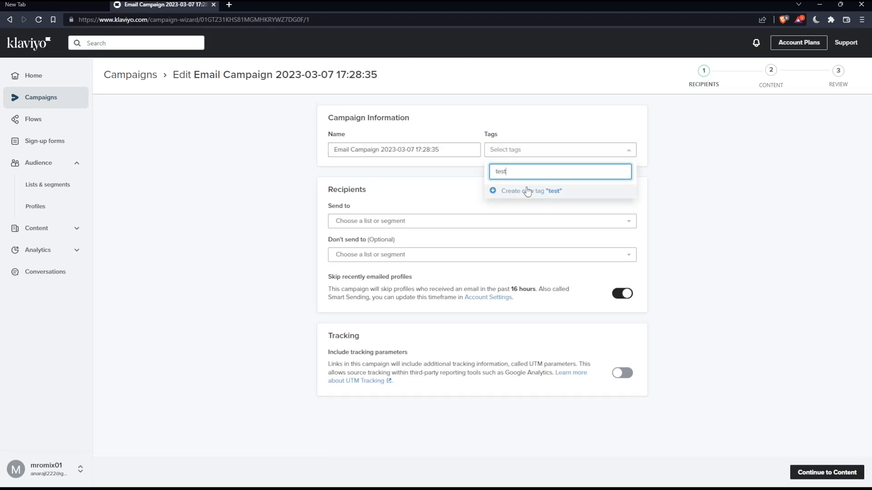
left_click(530, 191)
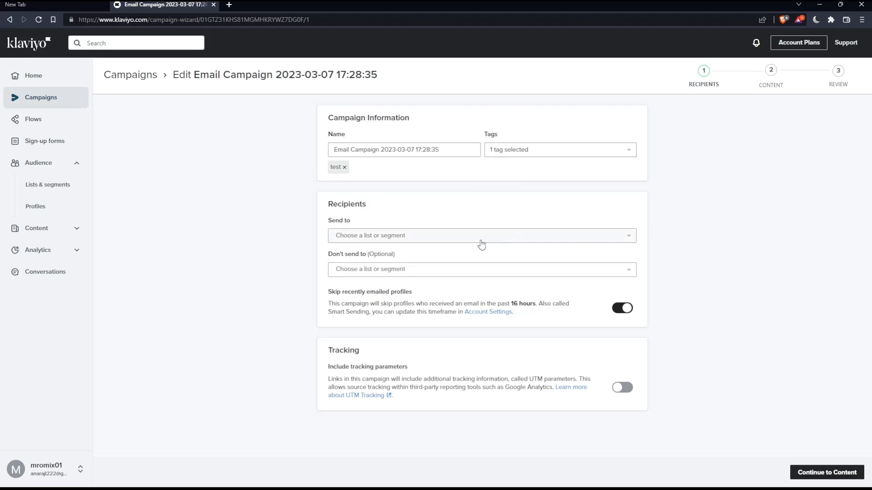
Step: Send to Engaged (30 Days), exclude Newsletter, and continue to the content step
left_click(482, 235)
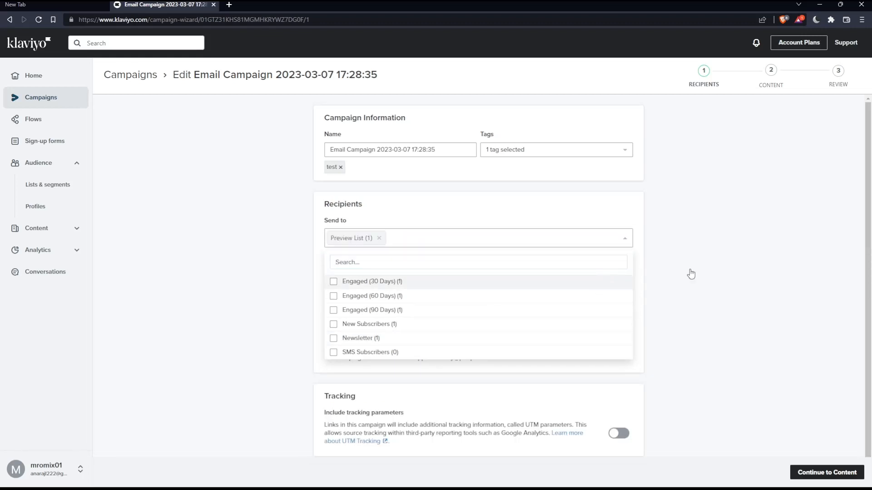
left_click(333, 282)
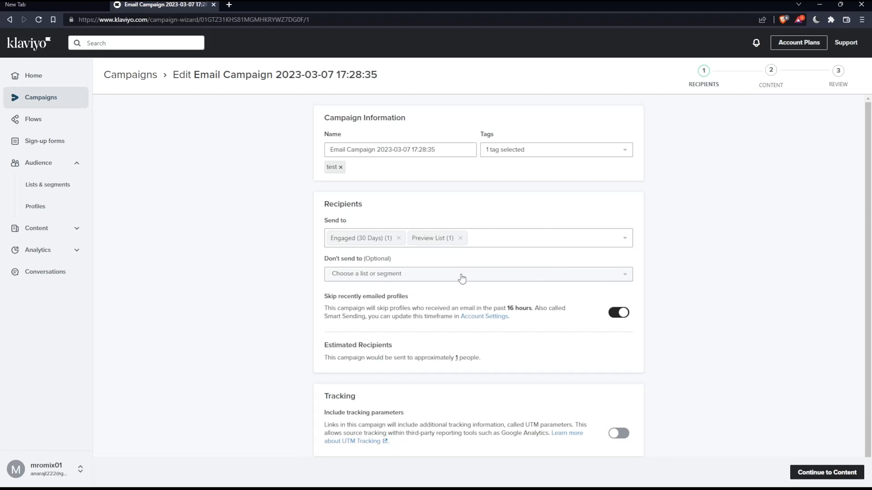
left_click(476, 274)
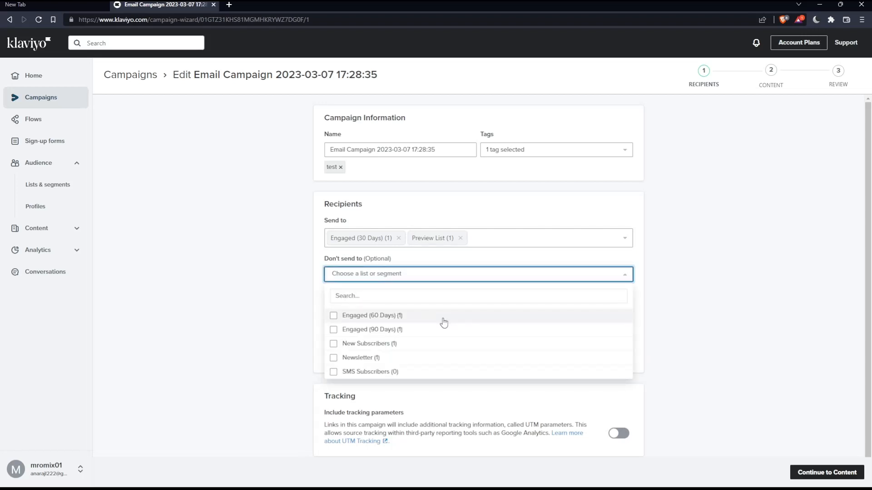
mouse_move(438, 346)
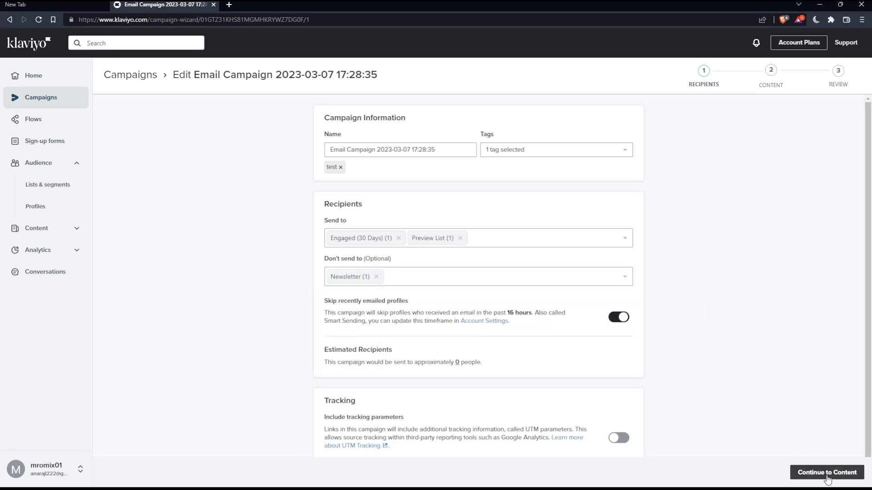
left_click(826, 475)
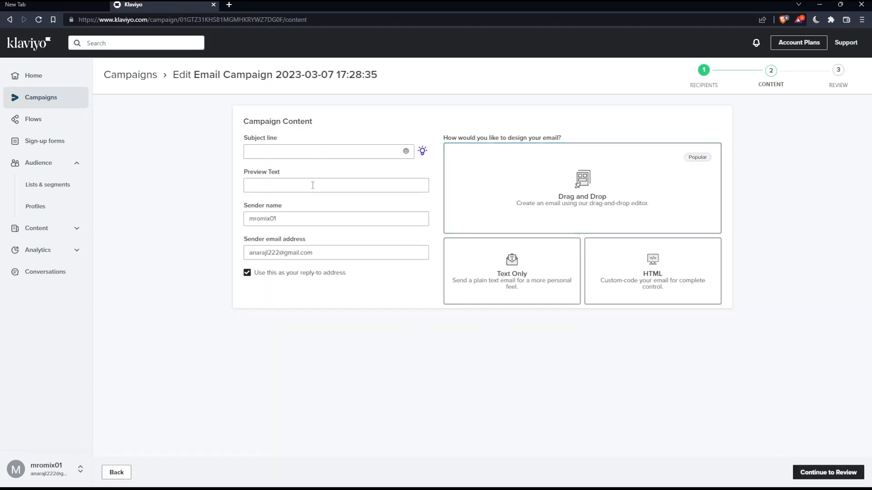
mouse_move(383, 196)
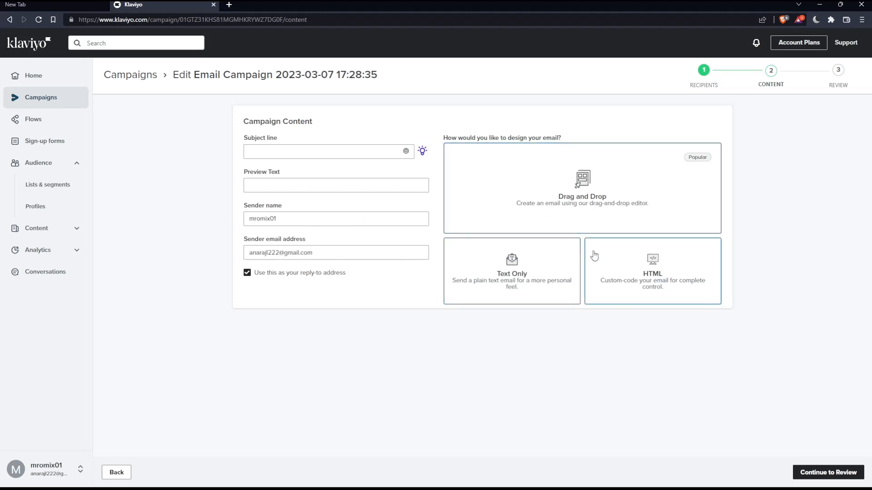
mouse_move(573, 294)
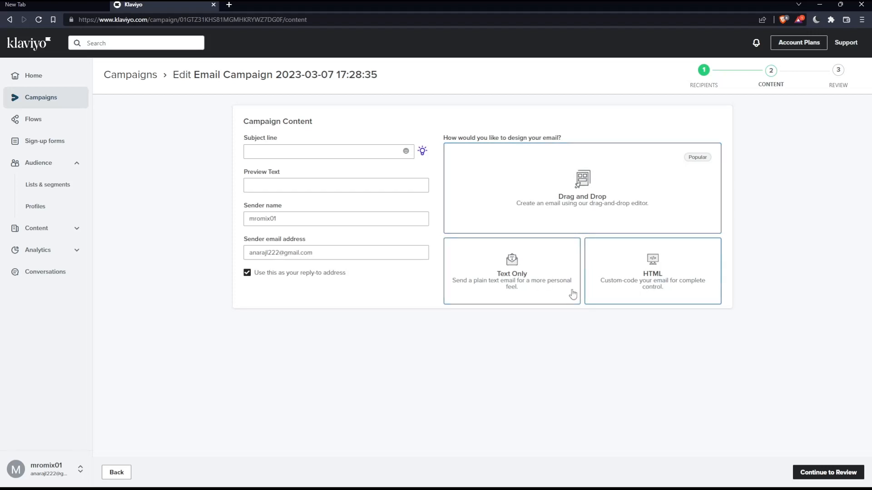
Step: Choose the Text Only design so the plain text editor opens
left_click(510, 272)
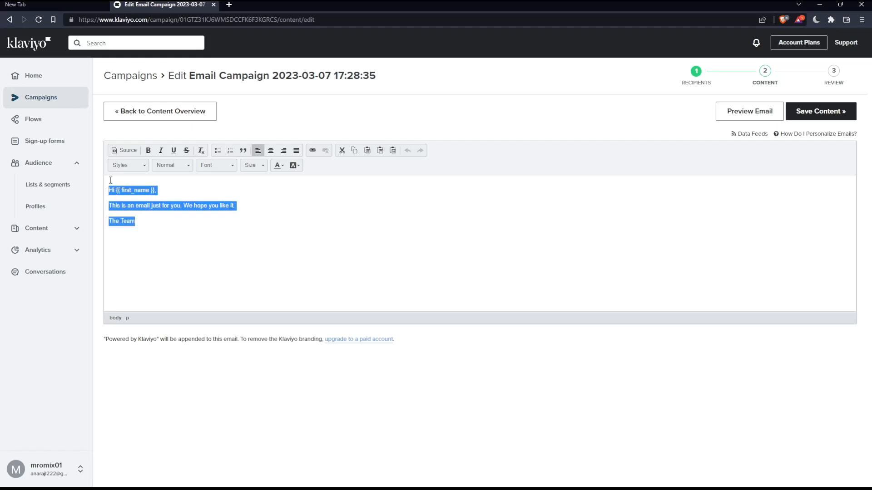
Step: Add placeholder lines 'sgjbgldn' and 'sdgskd' under the sign-off and save the content
type("sgjbgldn")
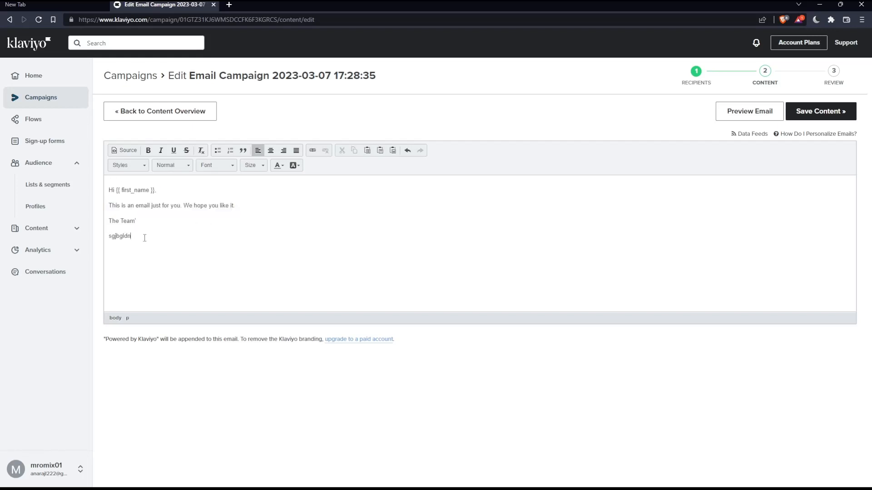
type("sdgskd")
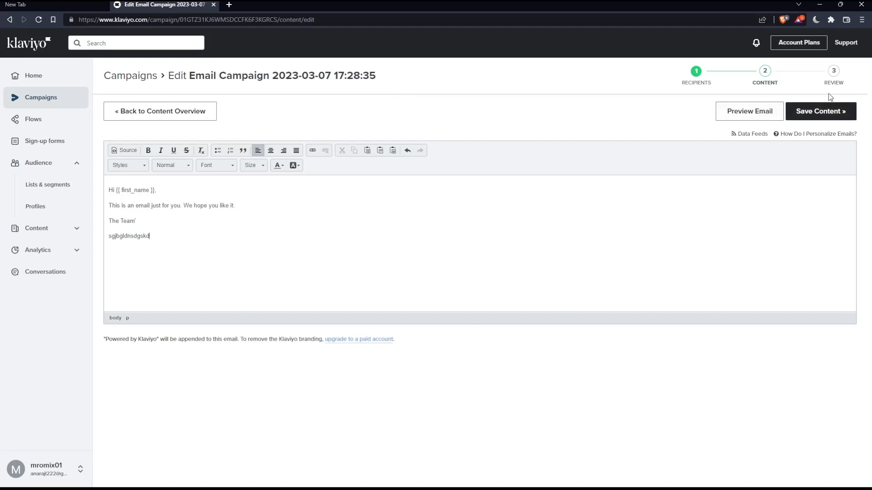
left_click(819, 111)
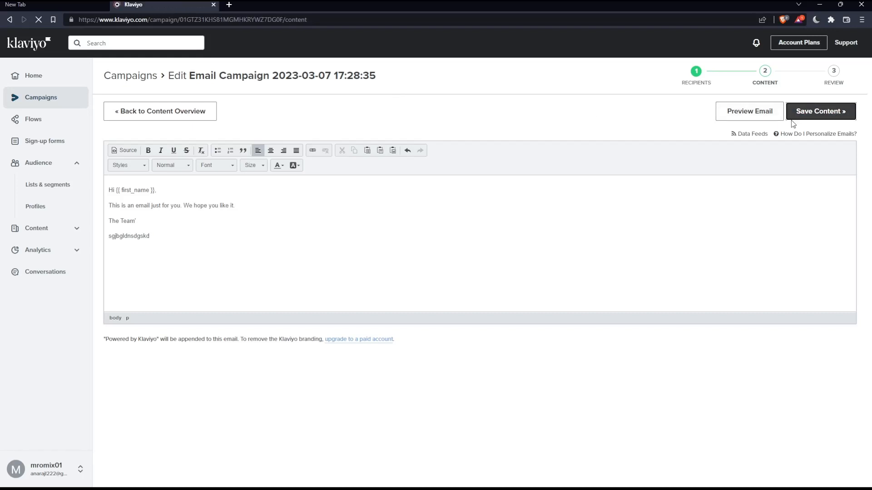
Step: Fill the required subject line with 'sgsdg' and continue to Review and Send
left_click(819, 111)
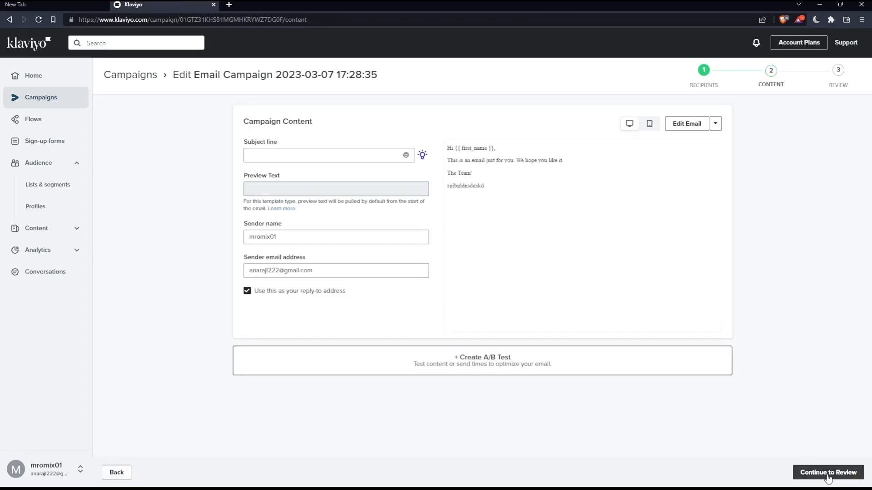
left_click(828, 474)
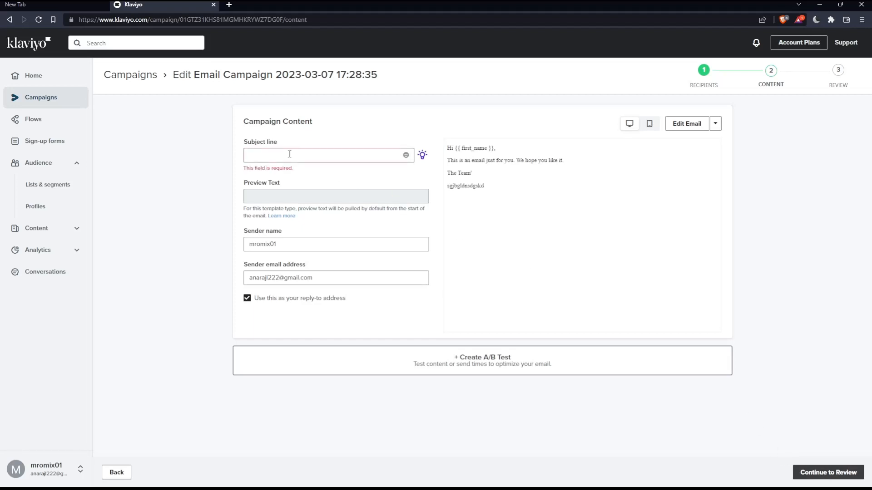
type("sgsdg")
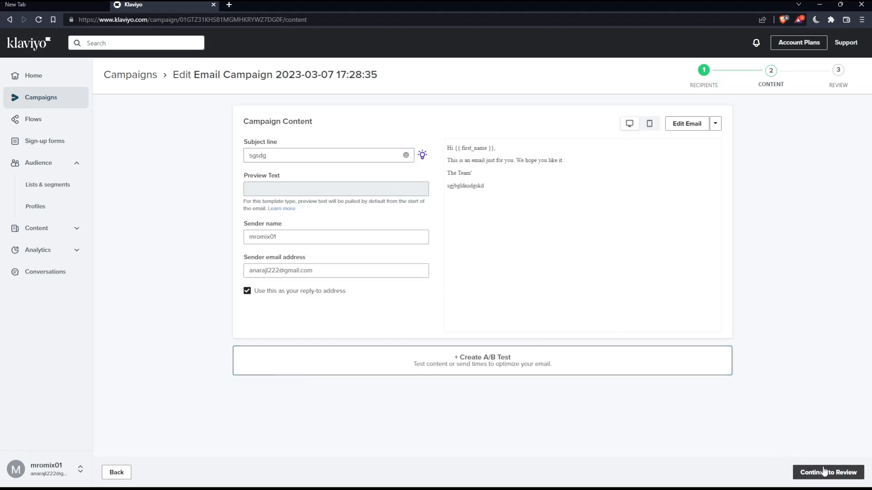
left_click(828, 472)
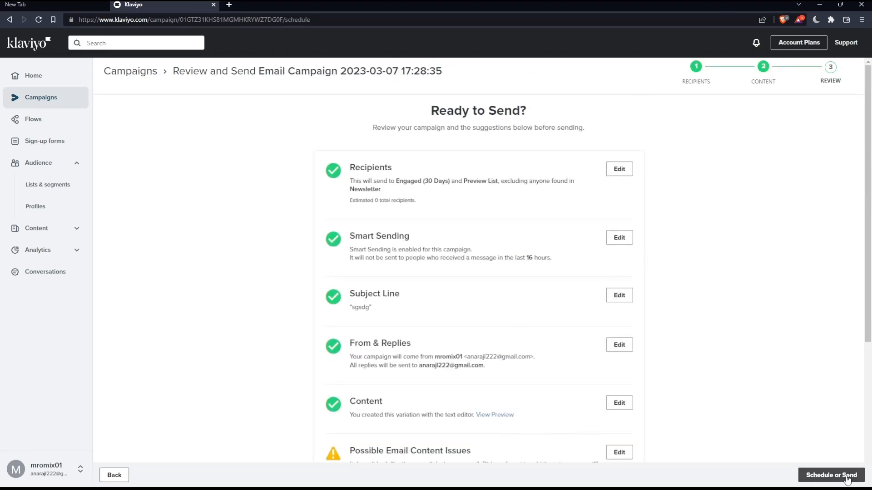
Step: Bring up the Schedule or Send sending strategy dialog
left_click(831, 475)
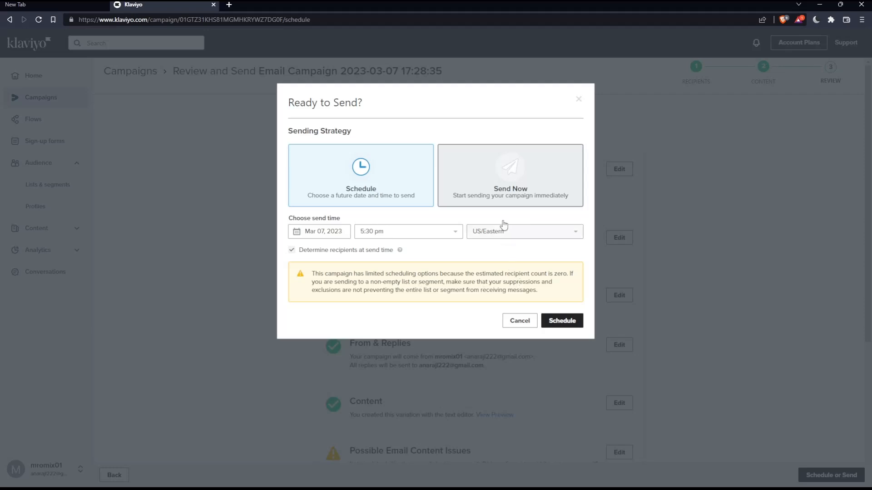
mouse_move(420, 246)
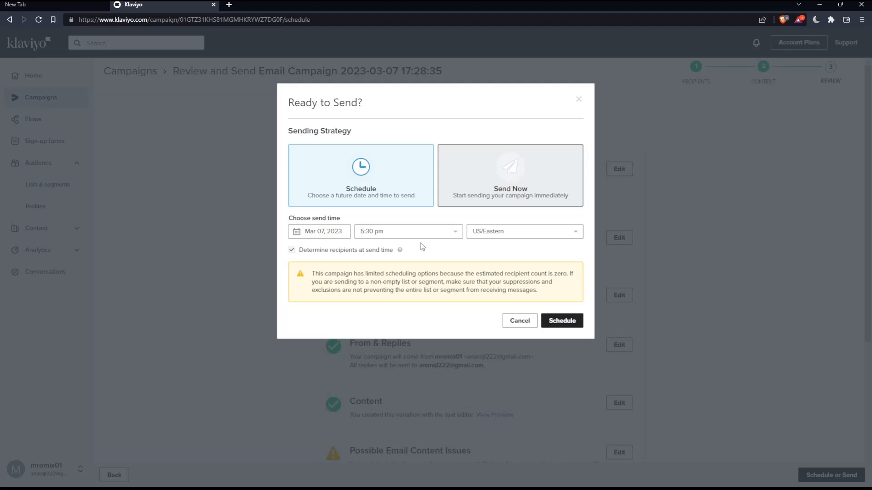
mouse_move(572, 345)
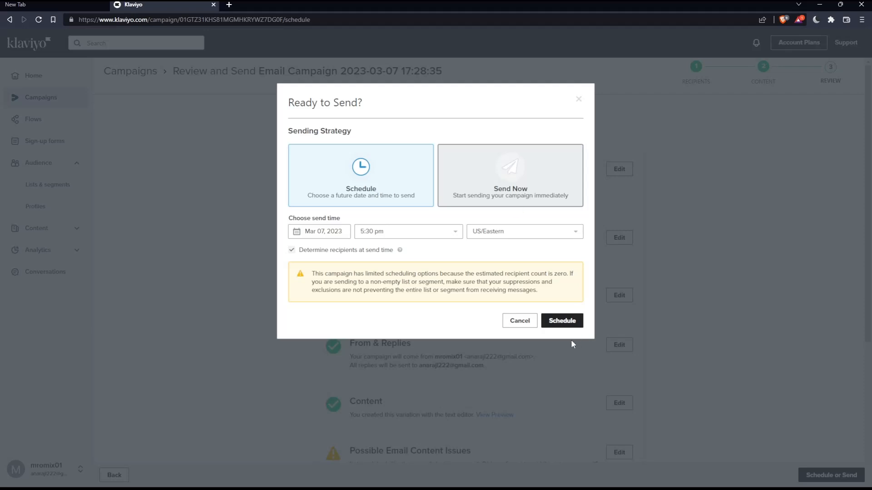
Step: Schedule the campaign for Mar 07, 2023 at 11:45 pm US/Eastern and confirm
left_click(562, 320)
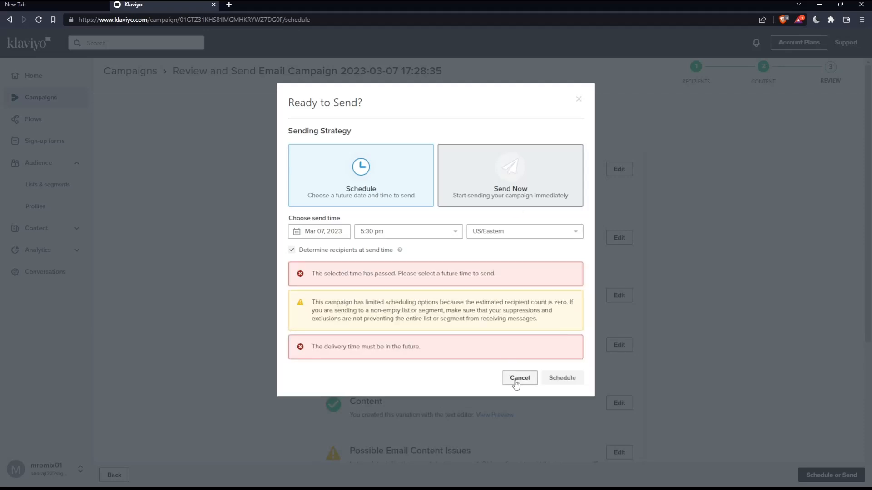
mouse_move(497, 358)
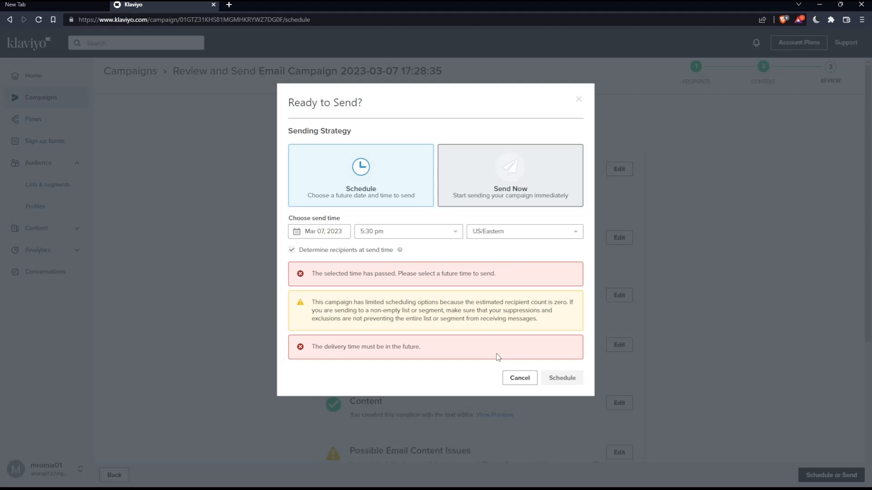
mouse_move(424, 256)
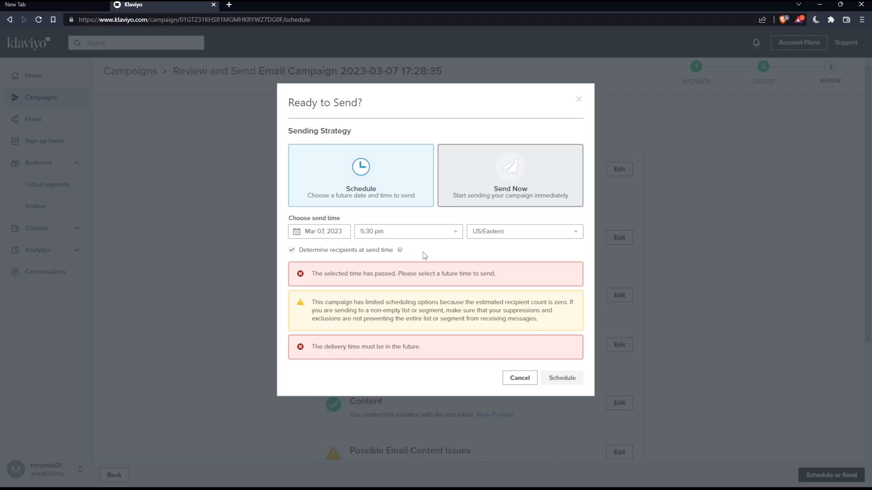
left_click(407, 232)
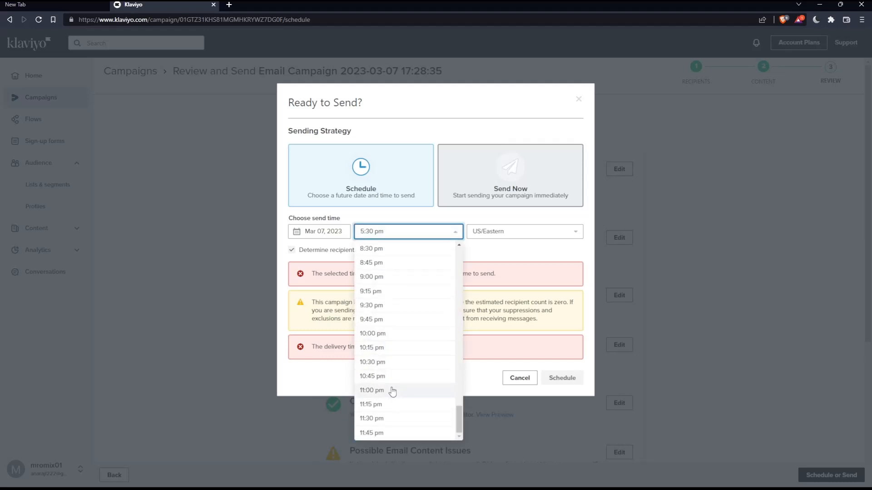
left_click(370, 433)
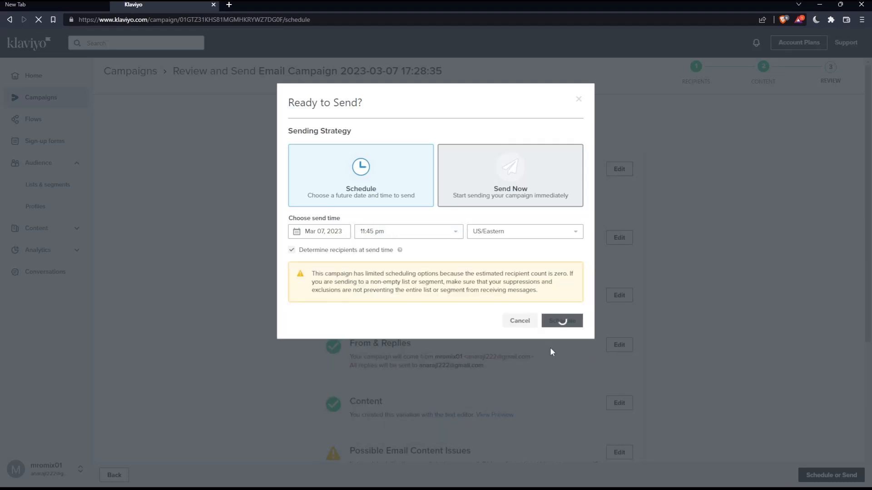
left_click(561, 321)
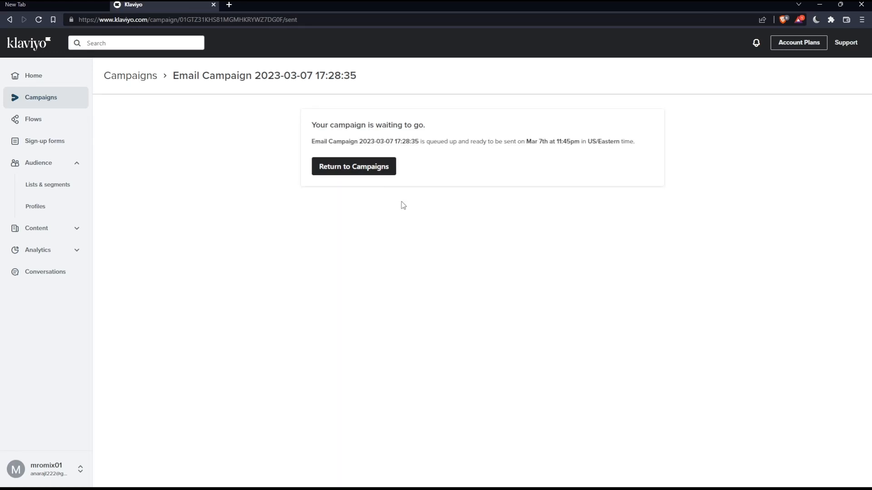
mouse_move(267, 146)
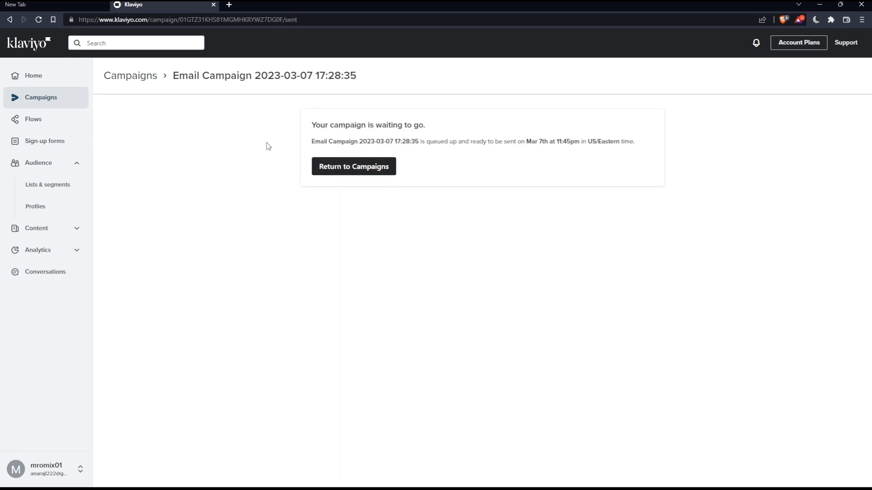